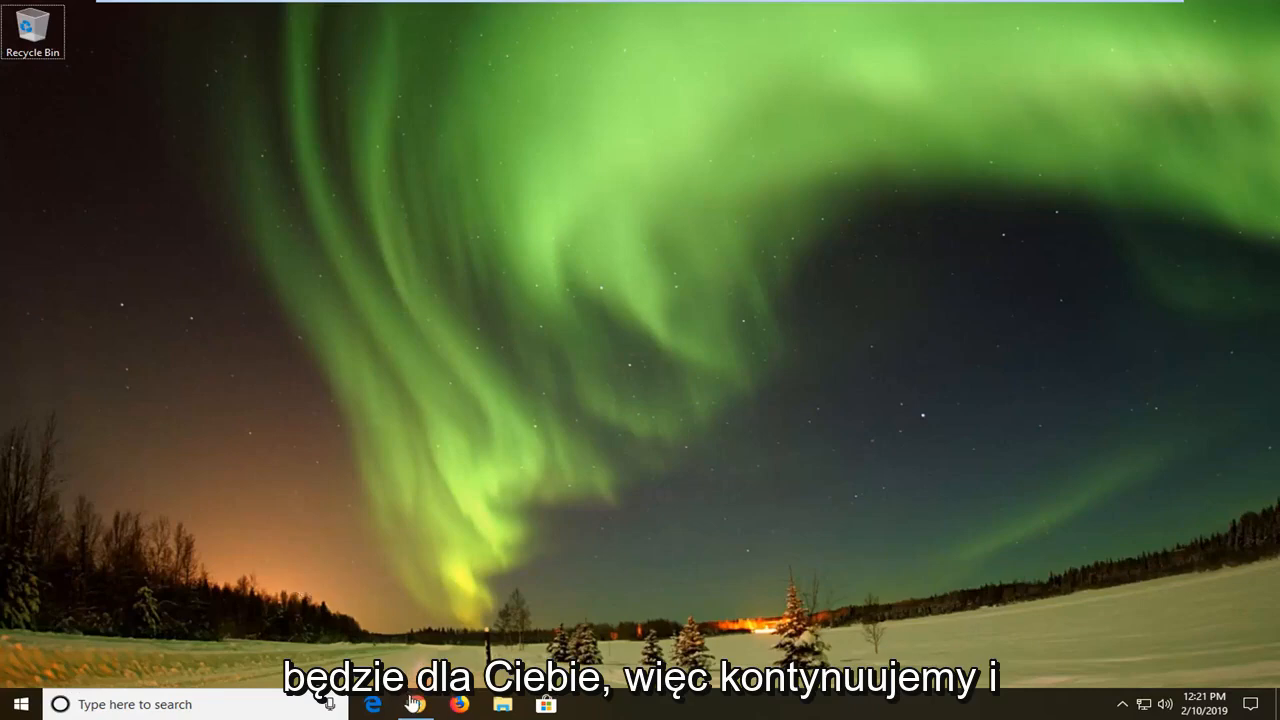
Launch Google Chrome from the taskbar so the Google new tab page shows.
left_click(416, 704)
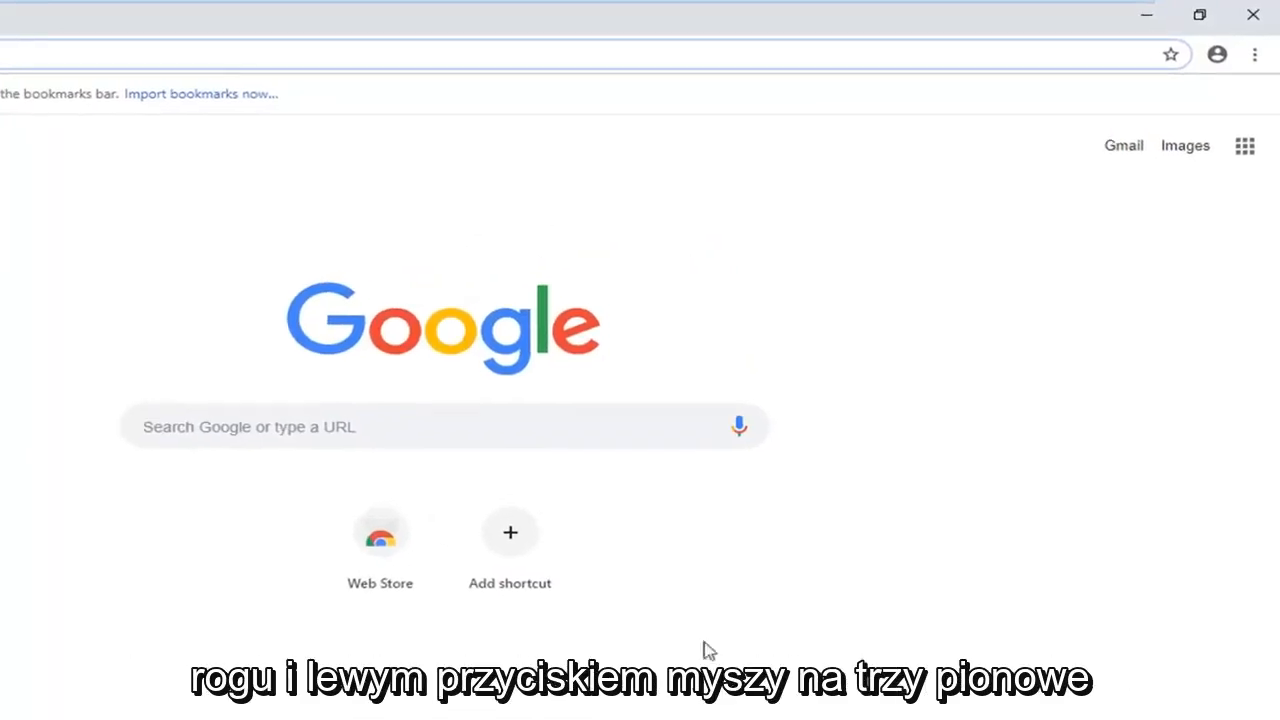
mouse_move(1256, 54)
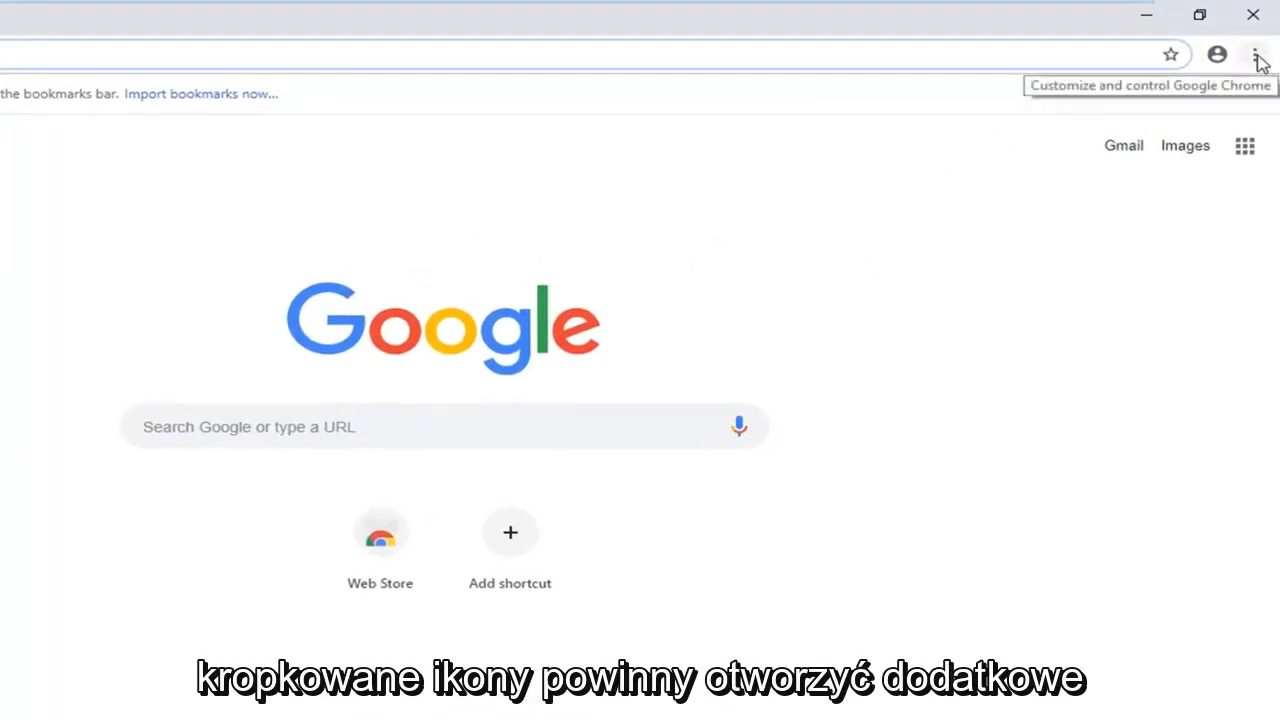
Reach Clear browsing data through the three-dot menu's More tools entry.
left_click(1256, 54)
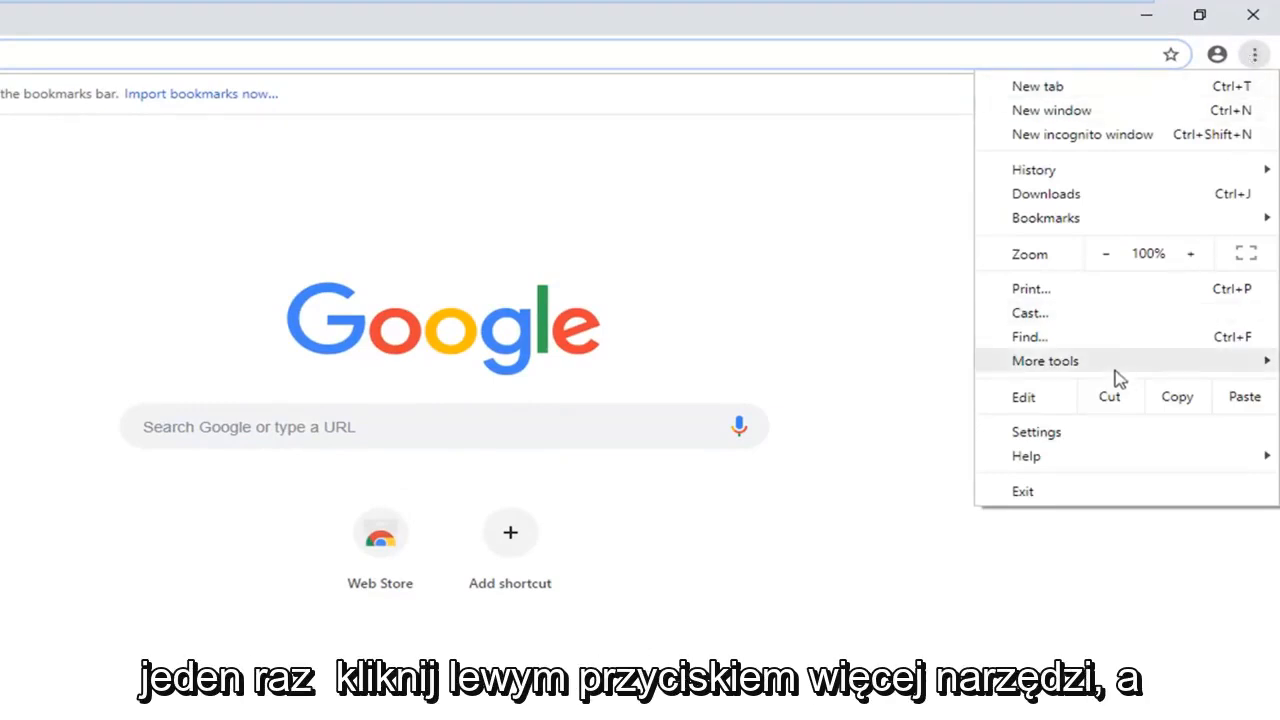
left_click(1044, 360)
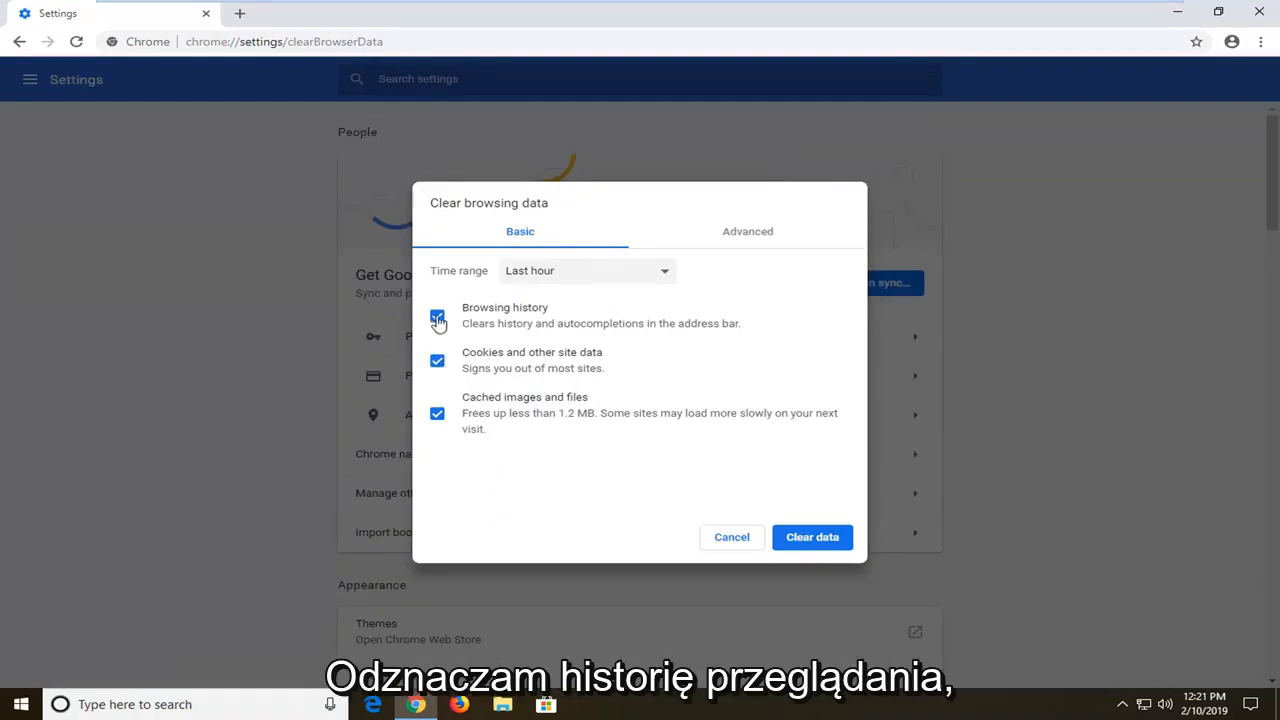
Uncheck Browsing history and Cookies, leaving only Cached images and files selected.
left_click(436, 316)
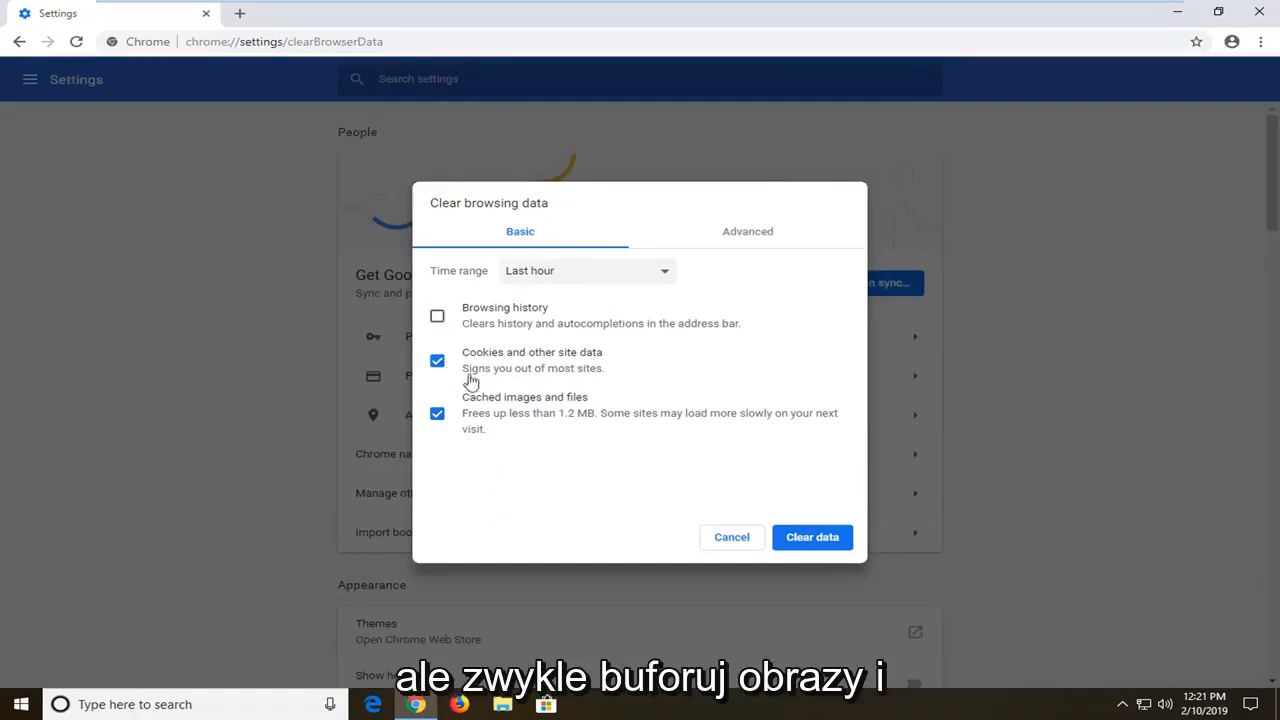
left_click(436, 412)
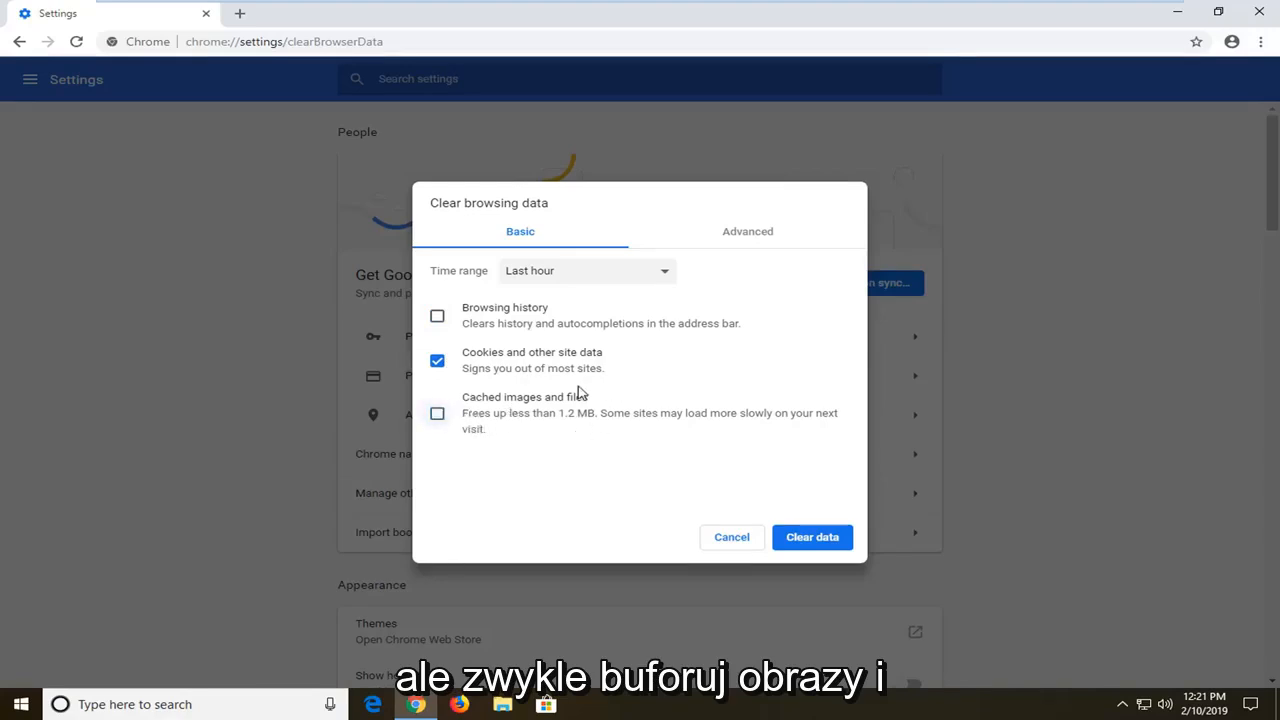
left_click(436, 412)
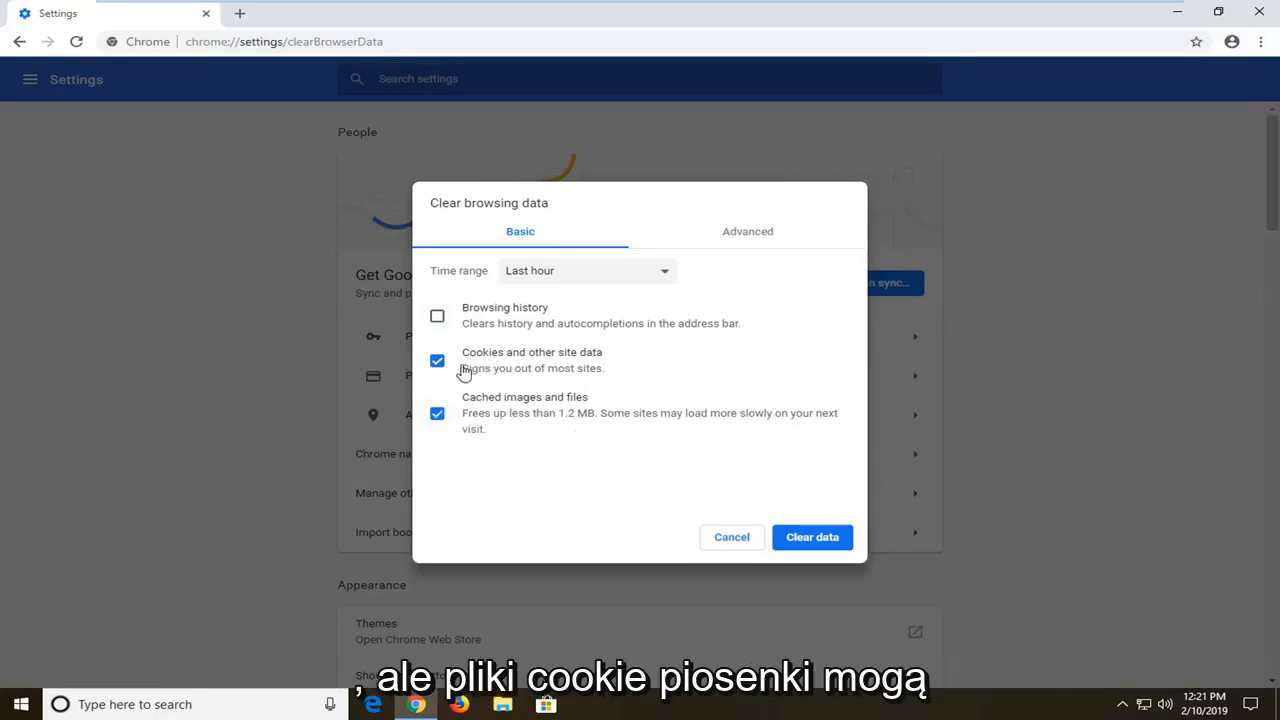
mouse_move(504, 368)
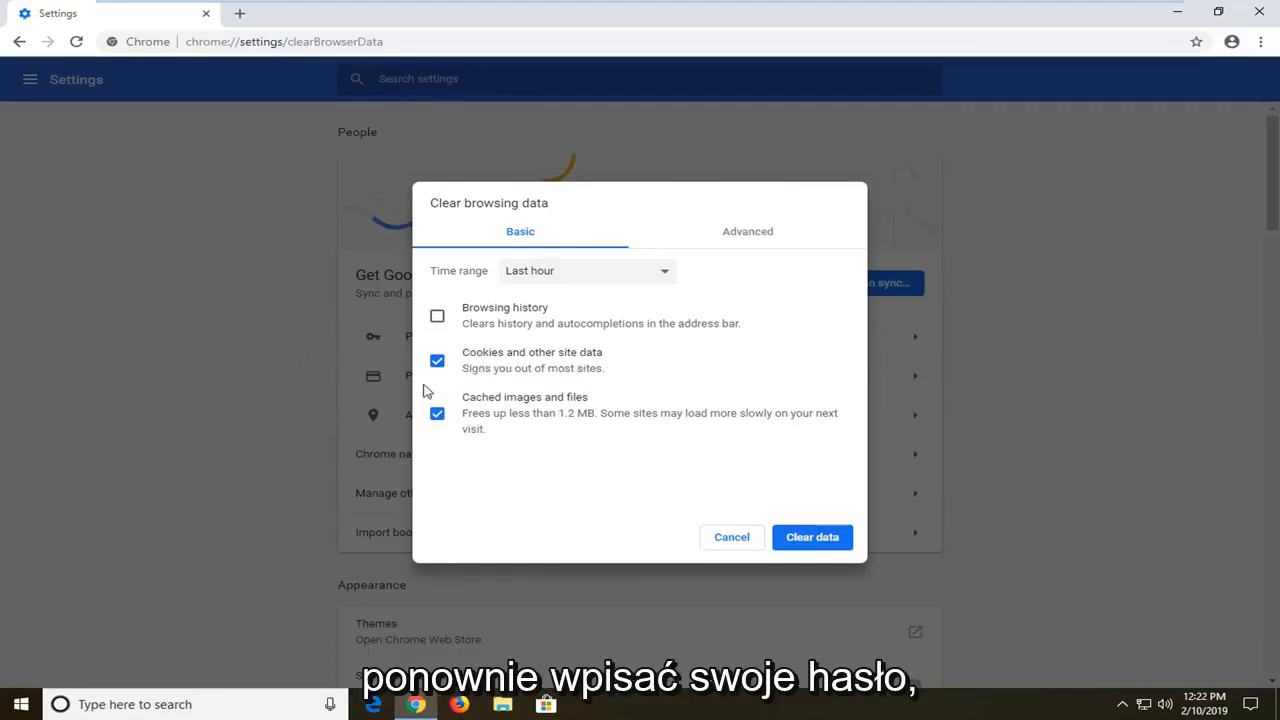
mouse_move(476, 390)
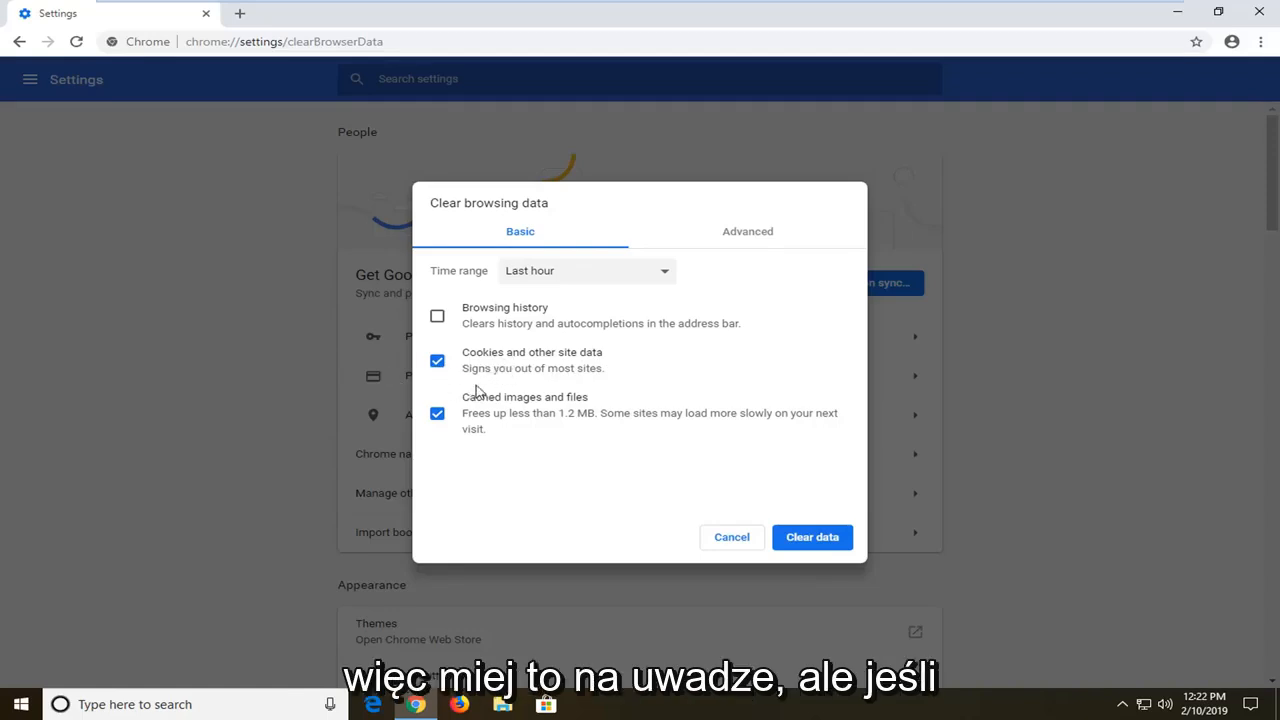
mouse_move(510, 420)
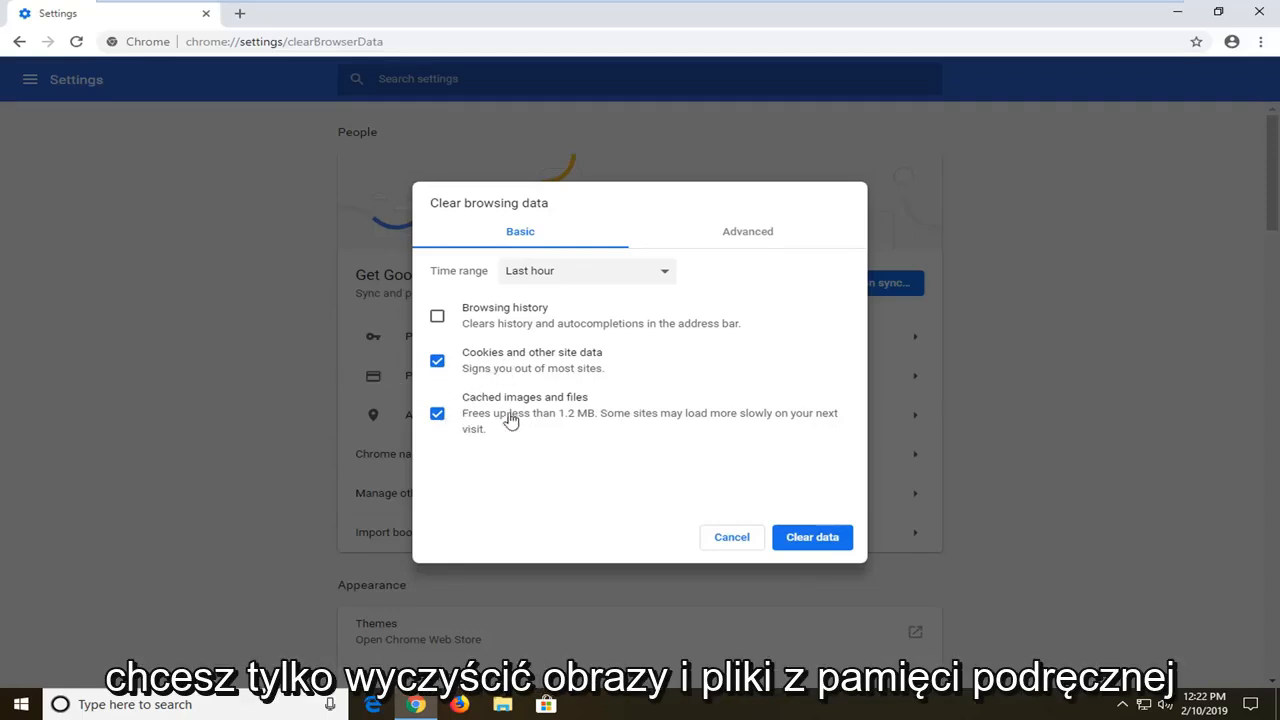
left_click(436, 360)
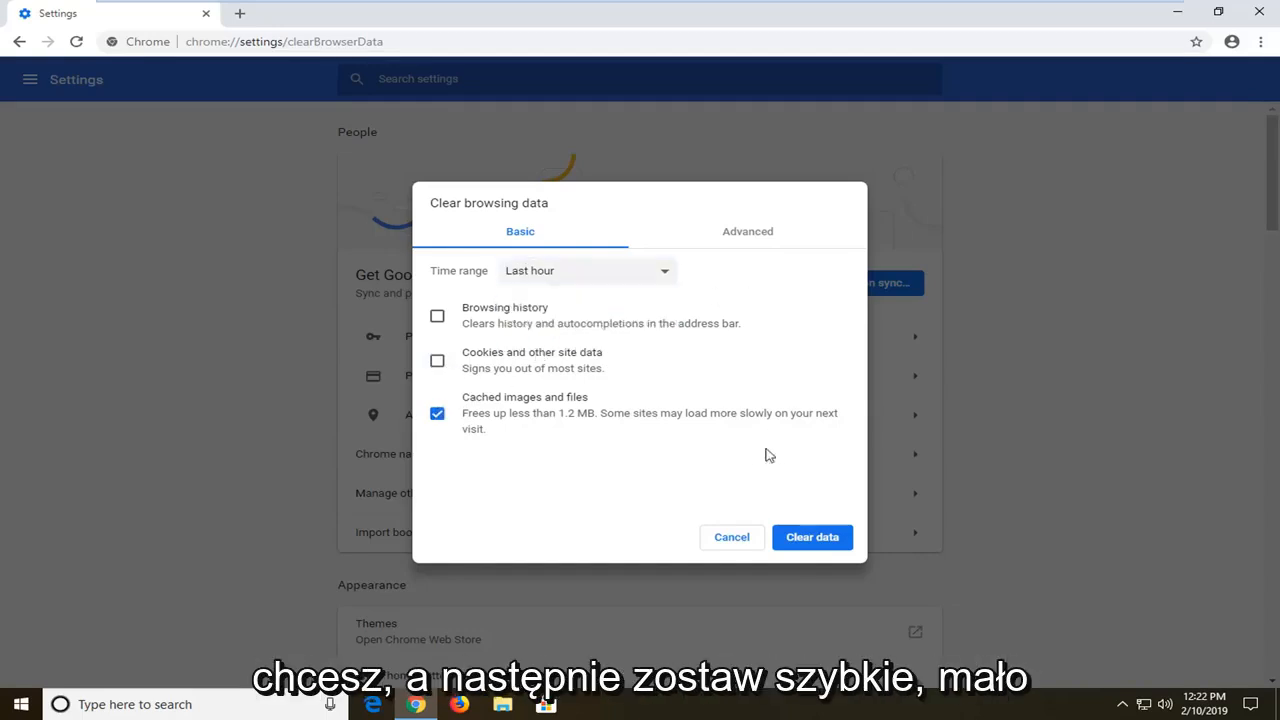
Clear the cached images and files, then close Chrome to show the desktop.
left_click(812, 536)
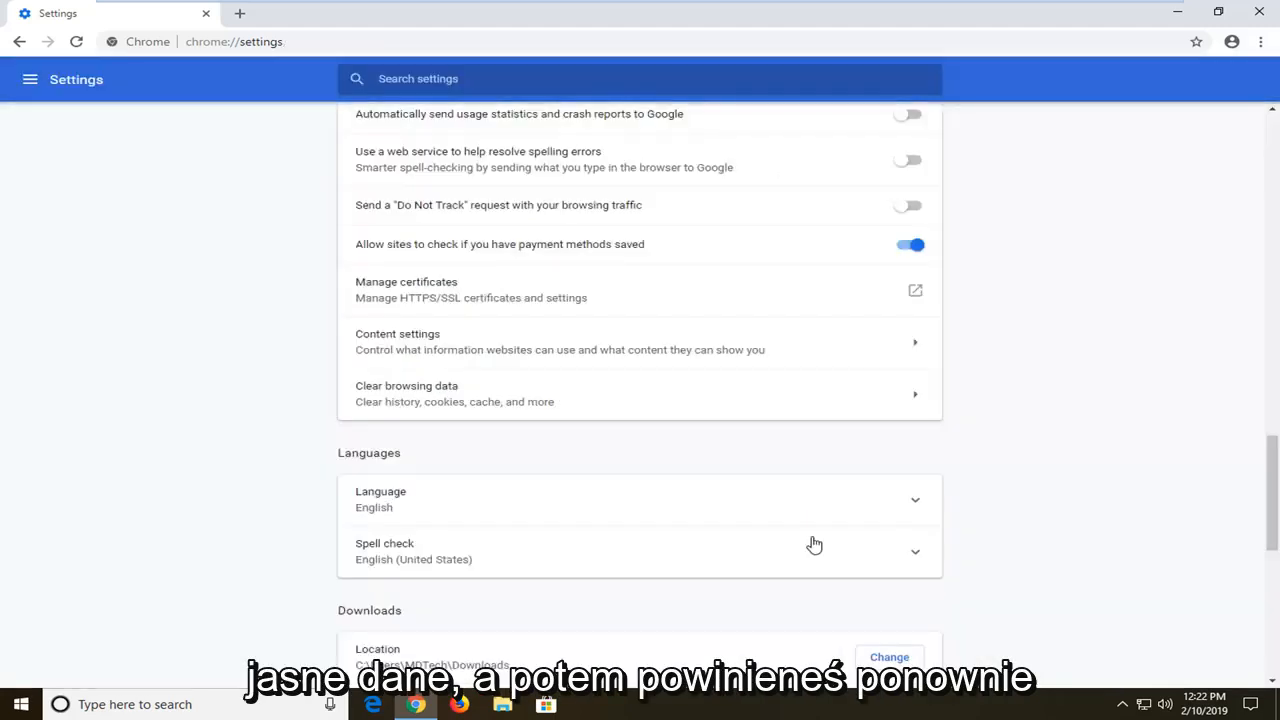
mouse_move(820, 530)
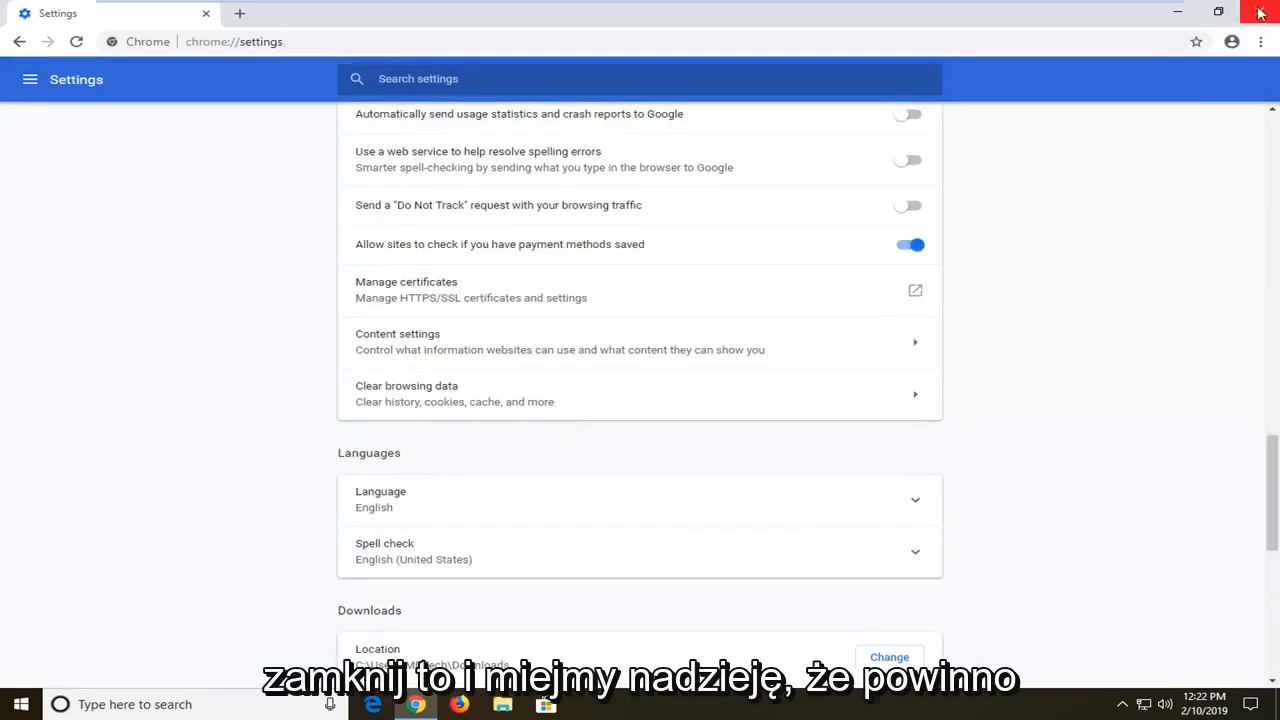
left_click(1260, 12)
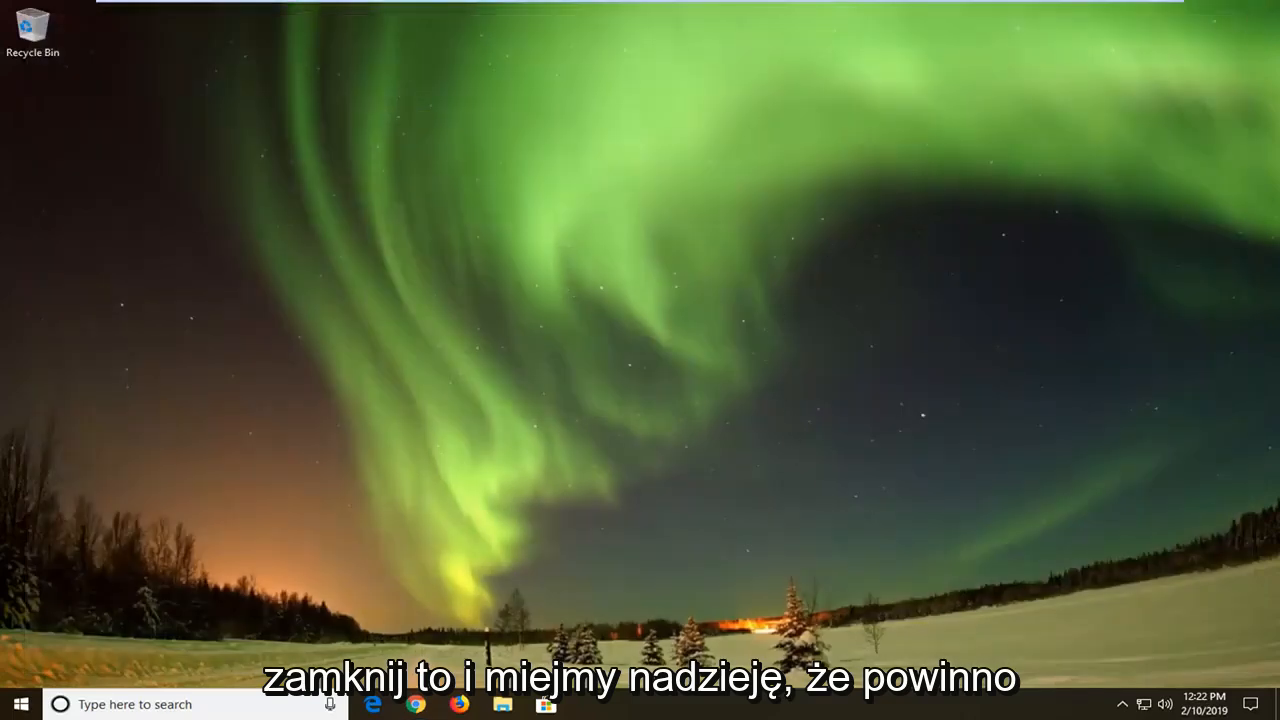